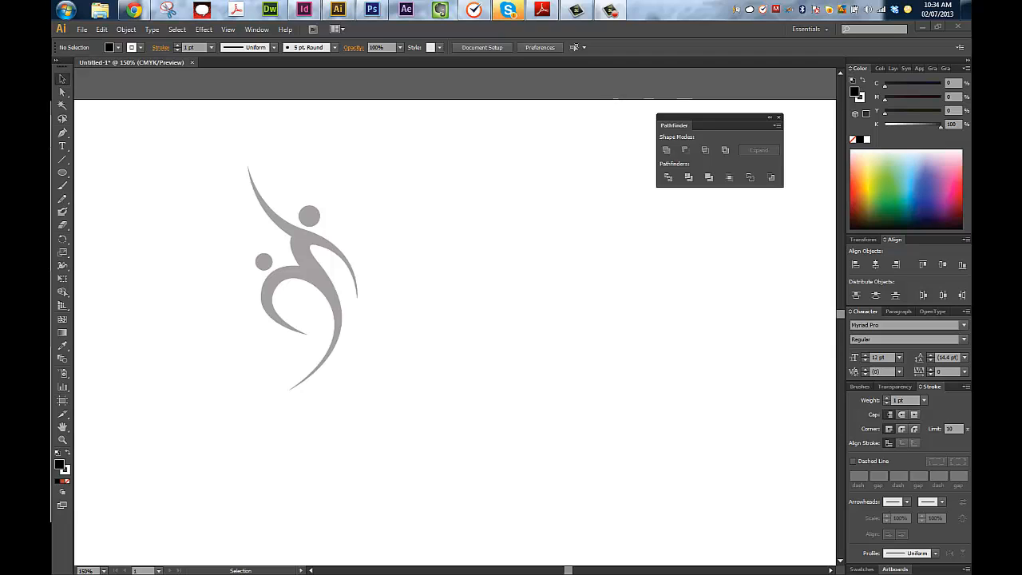
mouse_move(134, 266)
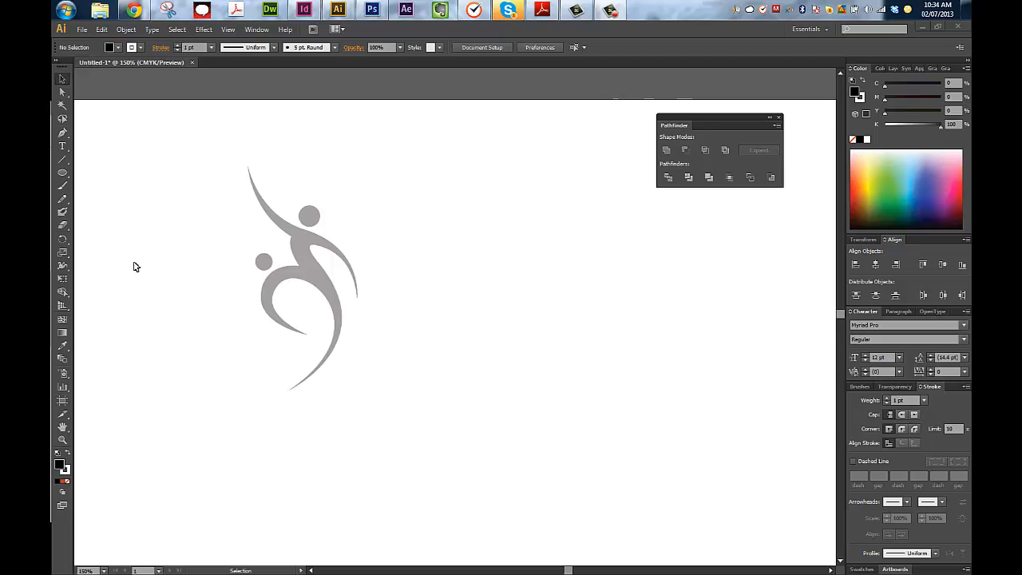
mouse_move(124, 254)
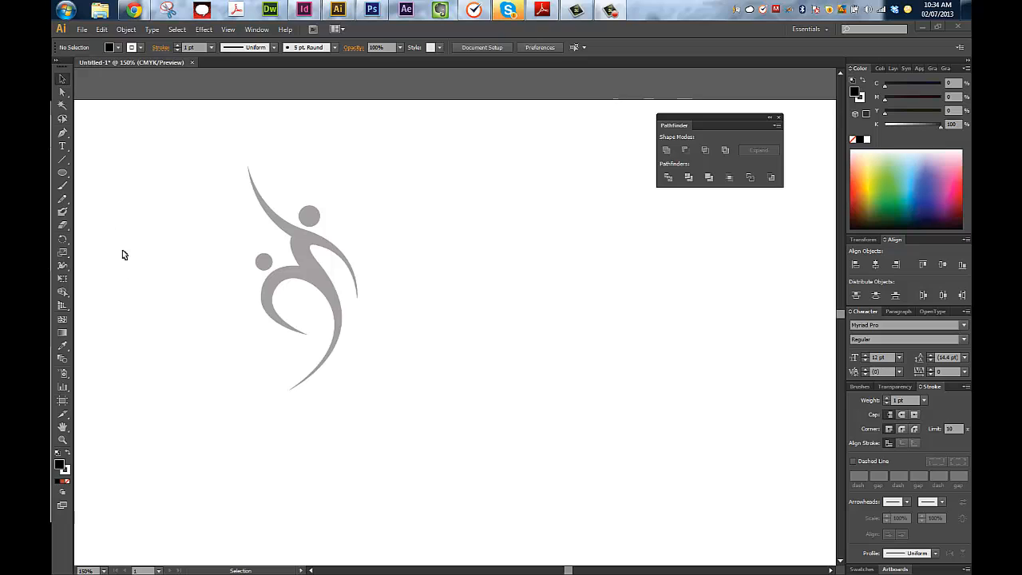
mouse_move(104, 240)
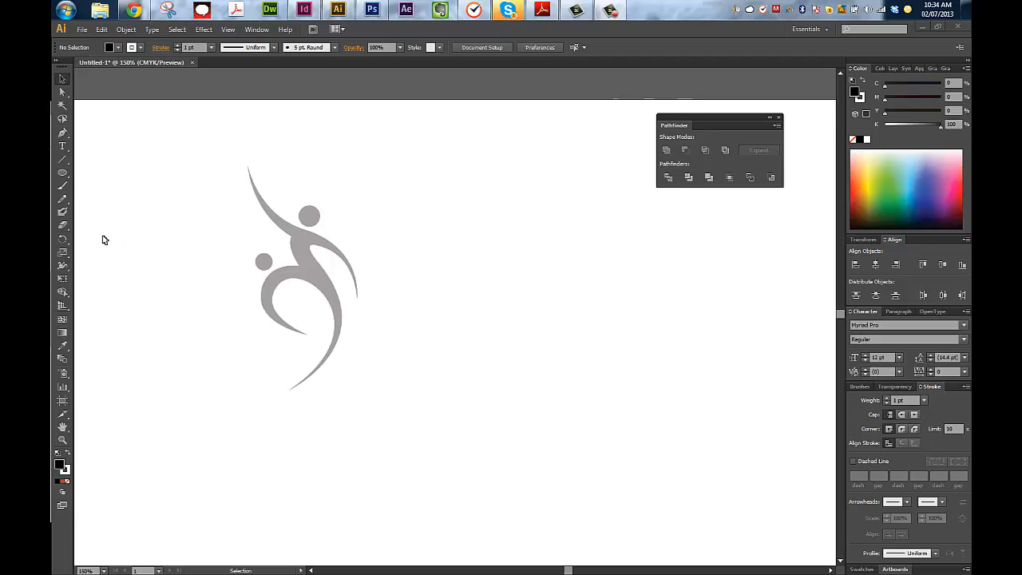
mouse_move(166, 298)
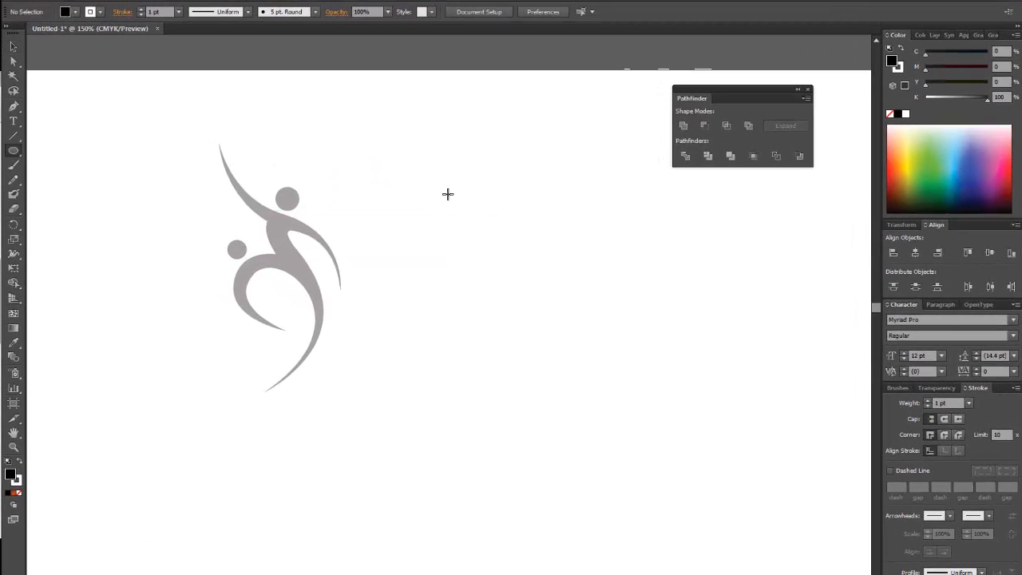
Draw a large black circle right of the dancer and shrink it slightly.
drag(288, 198, 467, 198)
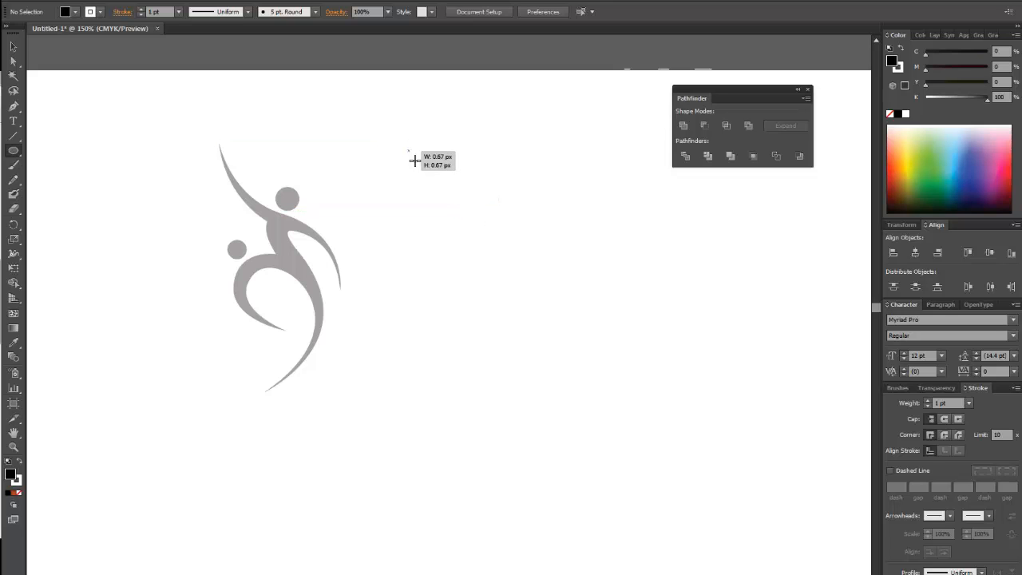
drag(409, 153, 633, 455)
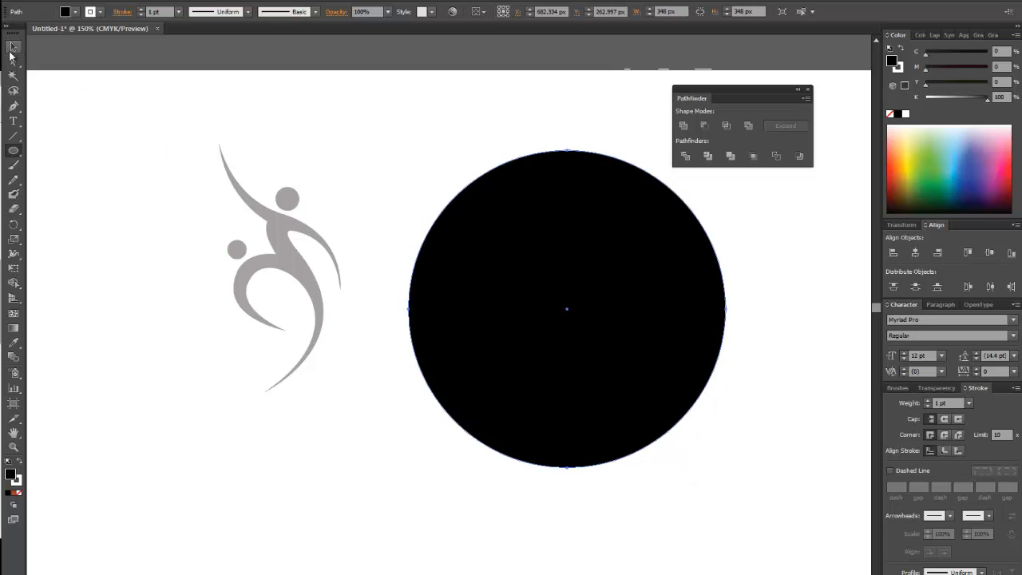
click(13, 51)
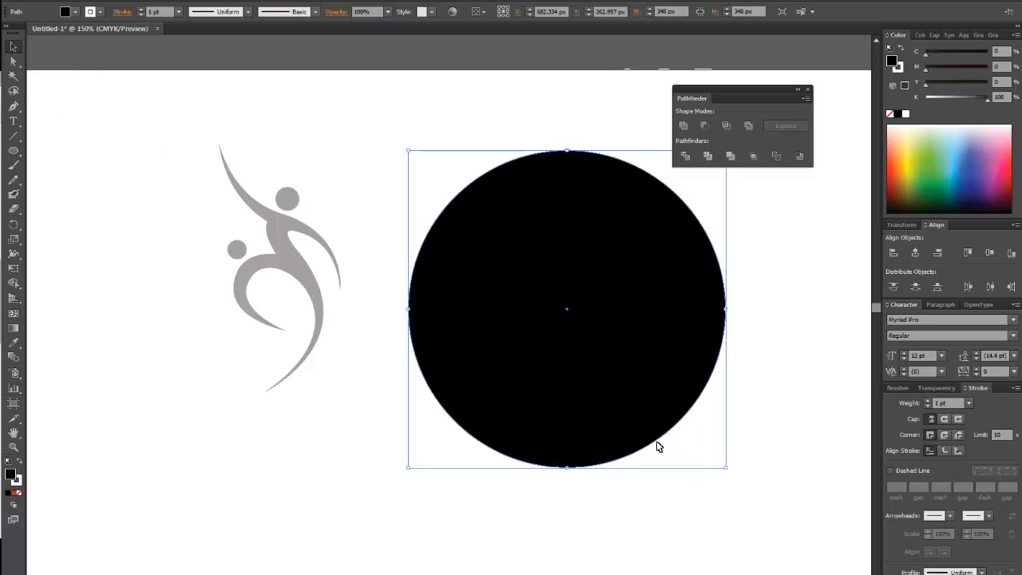
drag(725, 467, 700, 445)
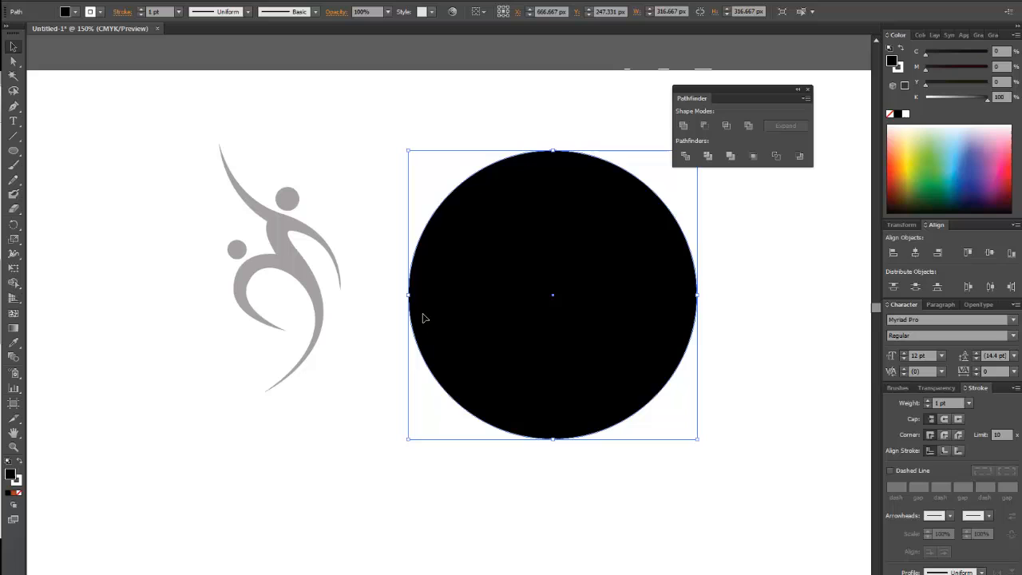
mouse_move(594, 240)
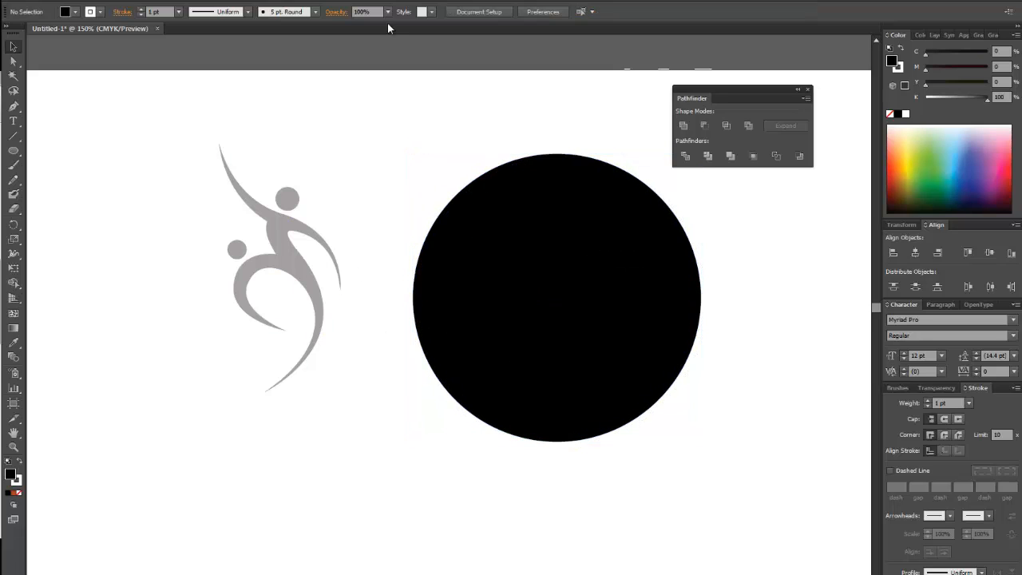
mouse_move(240, 361)
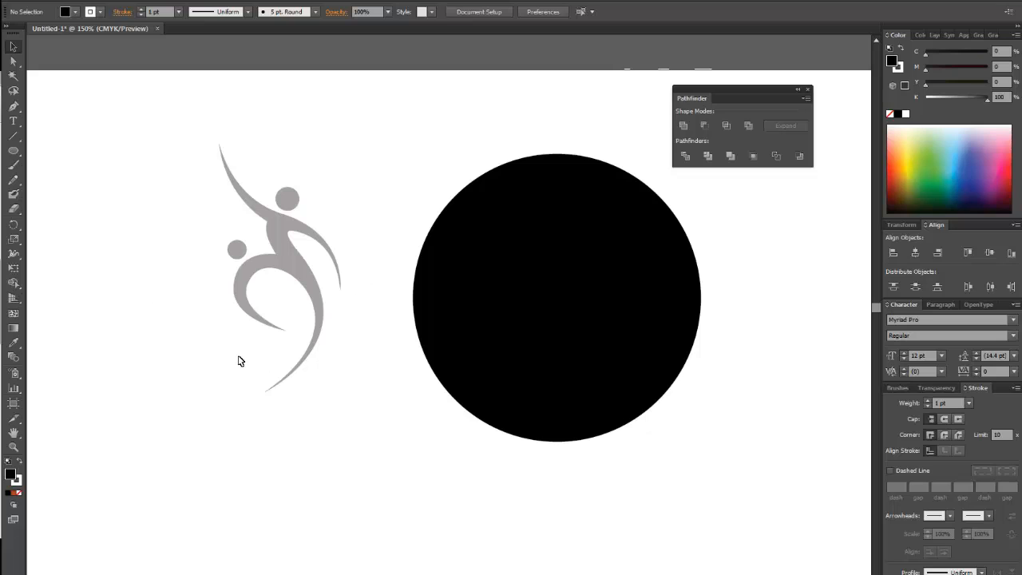
mouse_move(176, 160)
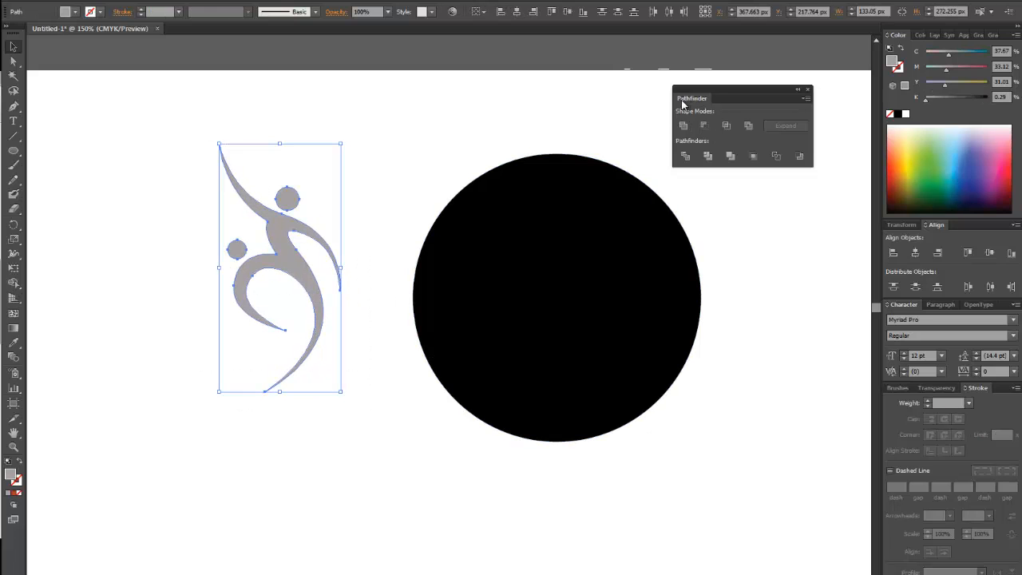
mouse_move(703, 106)
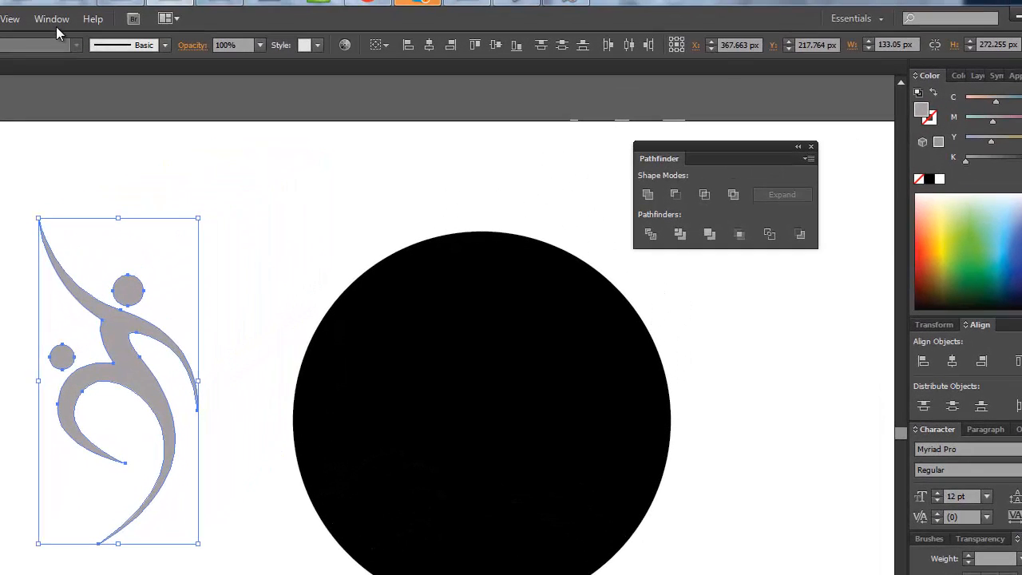
Unite the dancer's separate pieces into one combined shape via Pathfinder.
click(51, 19)
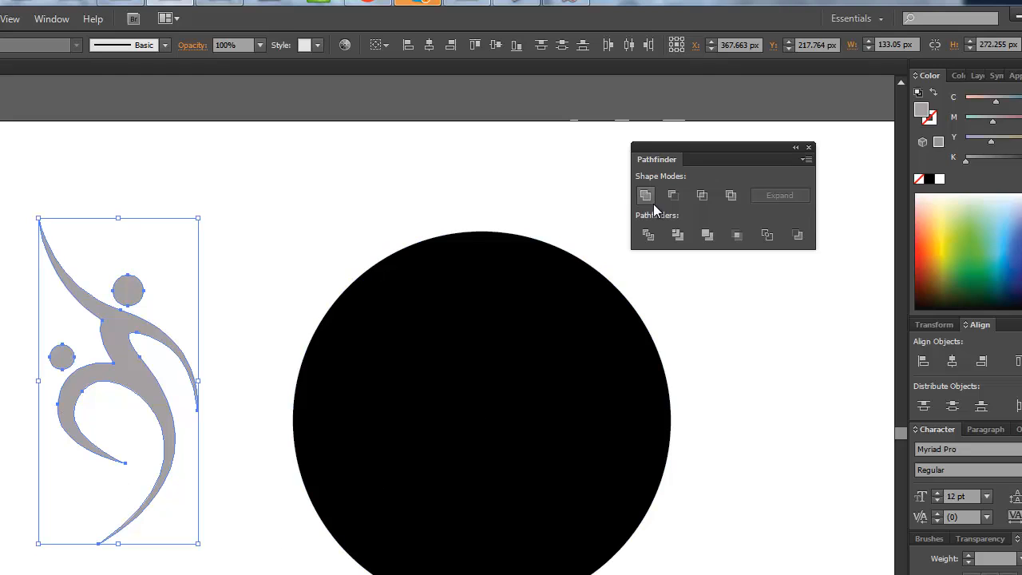
mouse_move(647, 198)
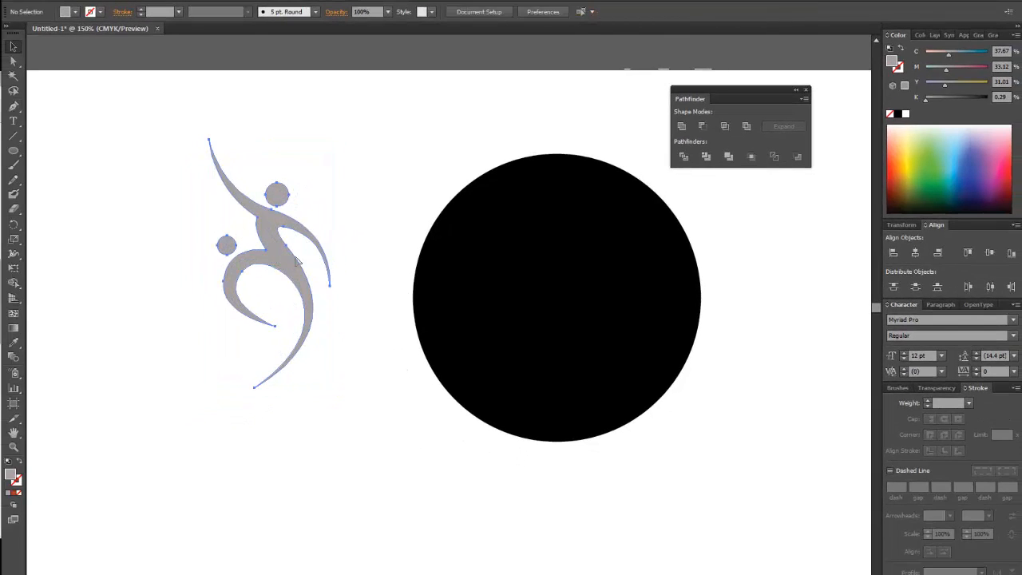
Move the dancer figure onto the black circle so it sits centred on it.
drag(275, 264, 556, 300)
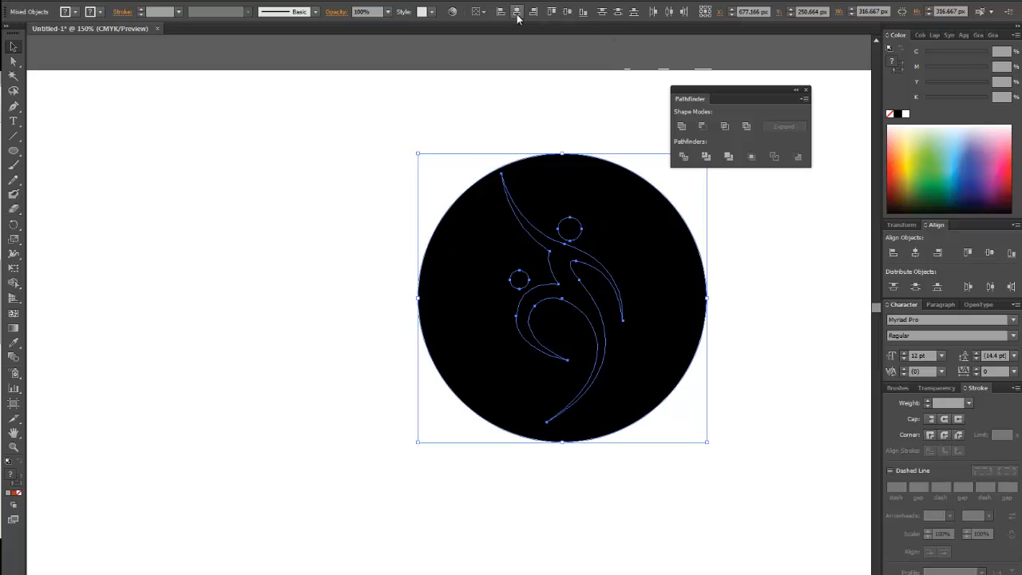
mouse_move(567, 13)
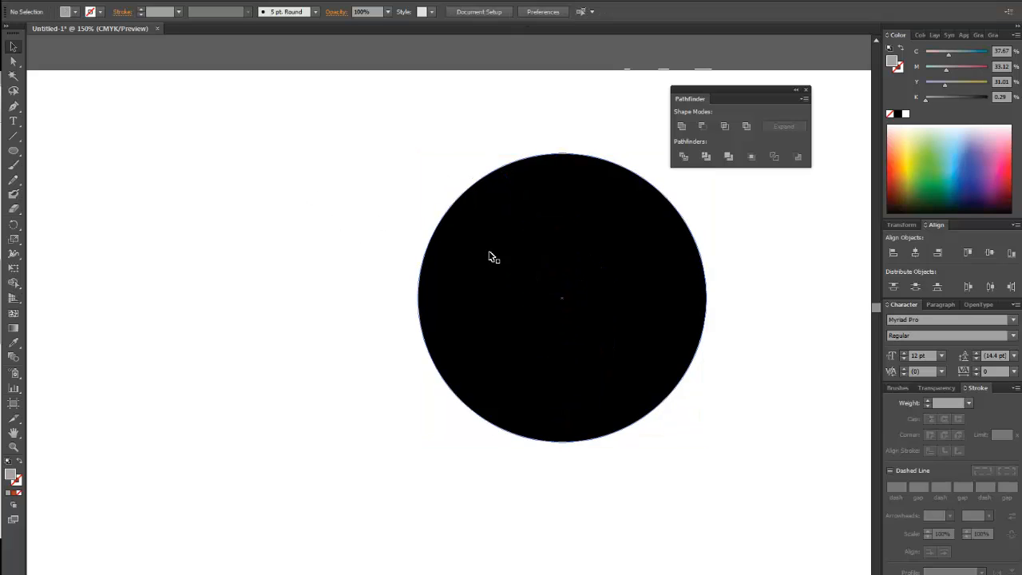
mouse_move(452, 229)
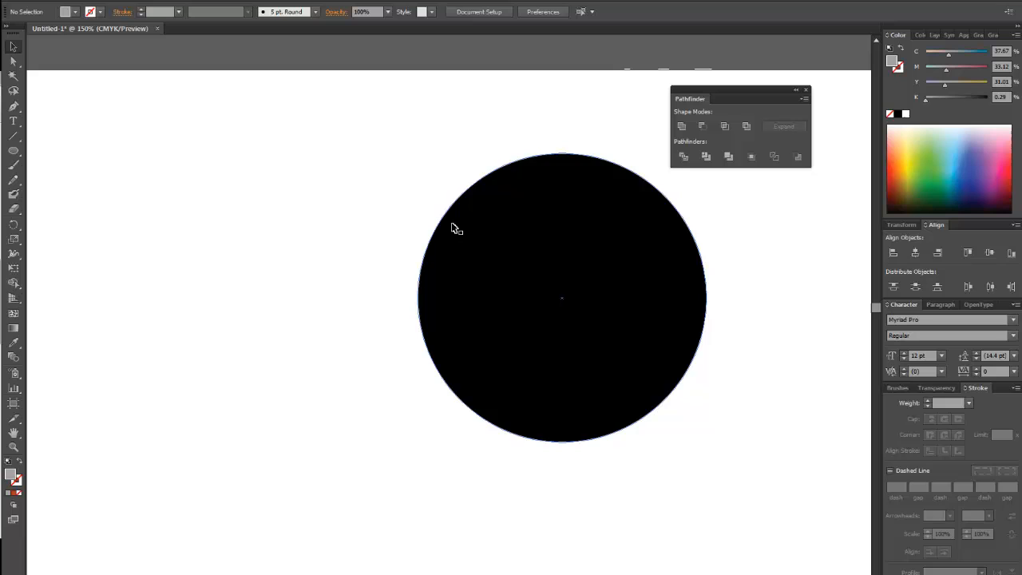
mouse_move(457, 214)
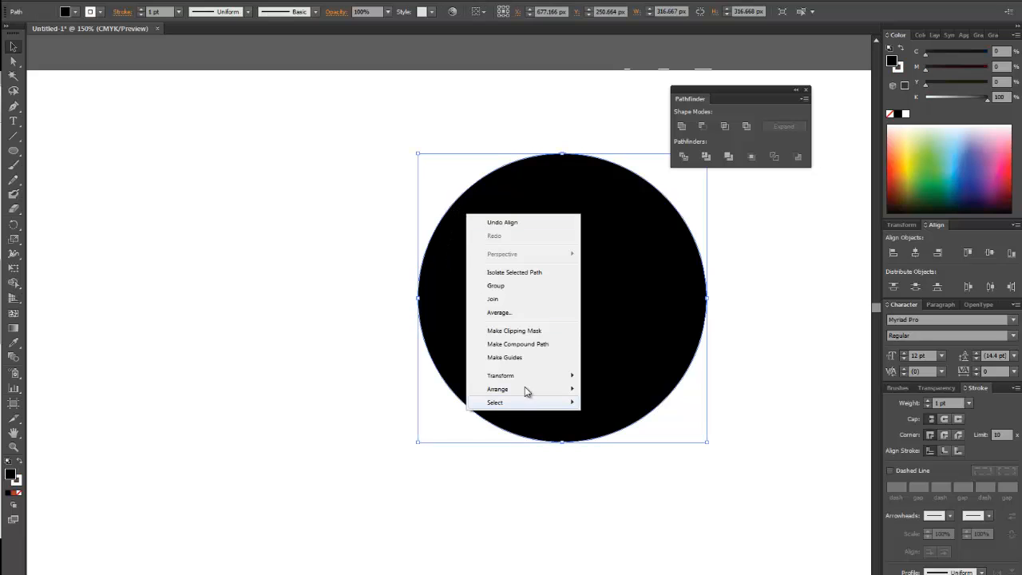
mouse_move(518, 393)
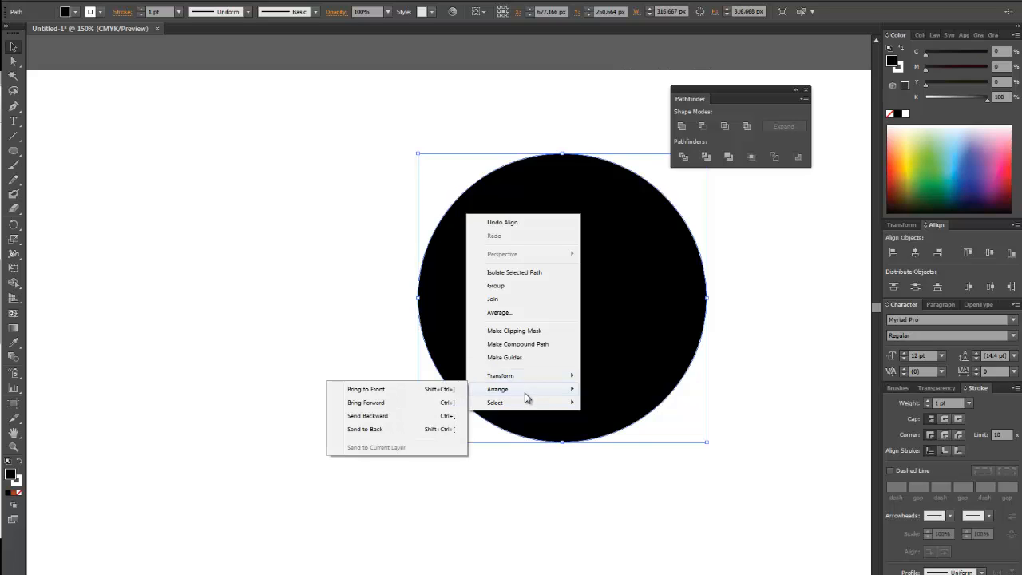
mouse_move(418, 386)
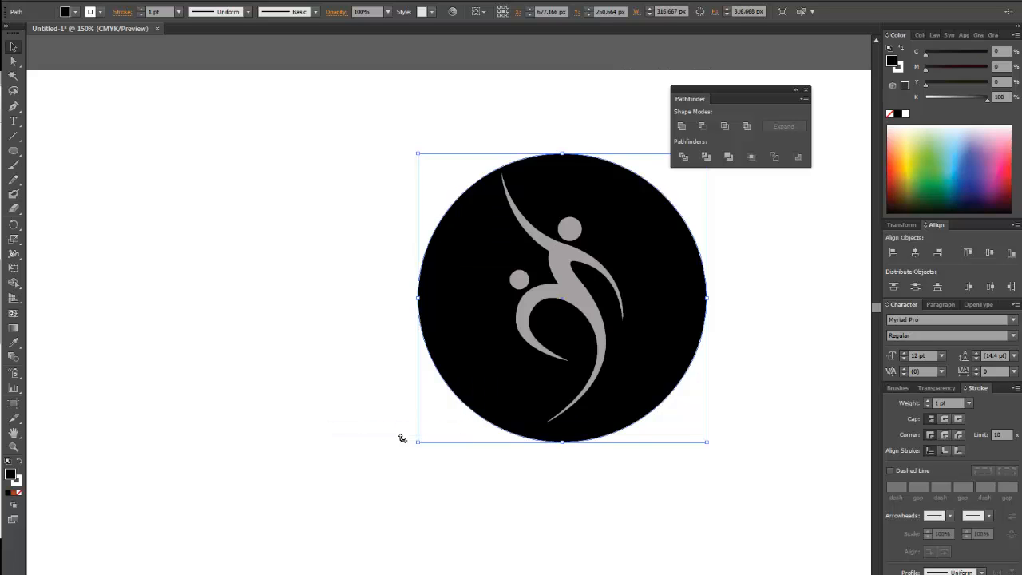
Select the circle and dancer together so the dancer can be cut out with Minus Front.
click(355, 160)
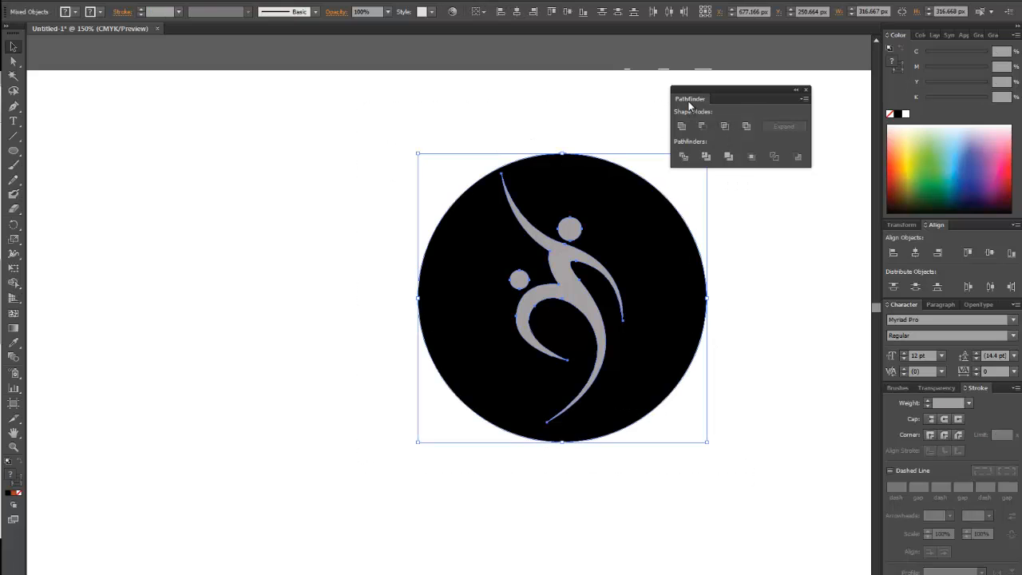
mouse_move(702, 126)
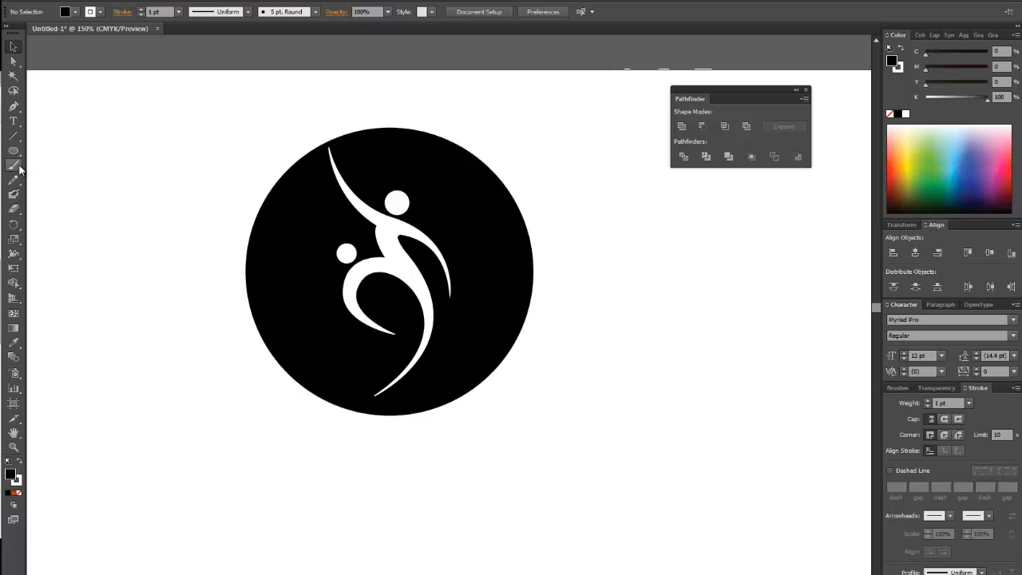
mouse_move(11, 164)
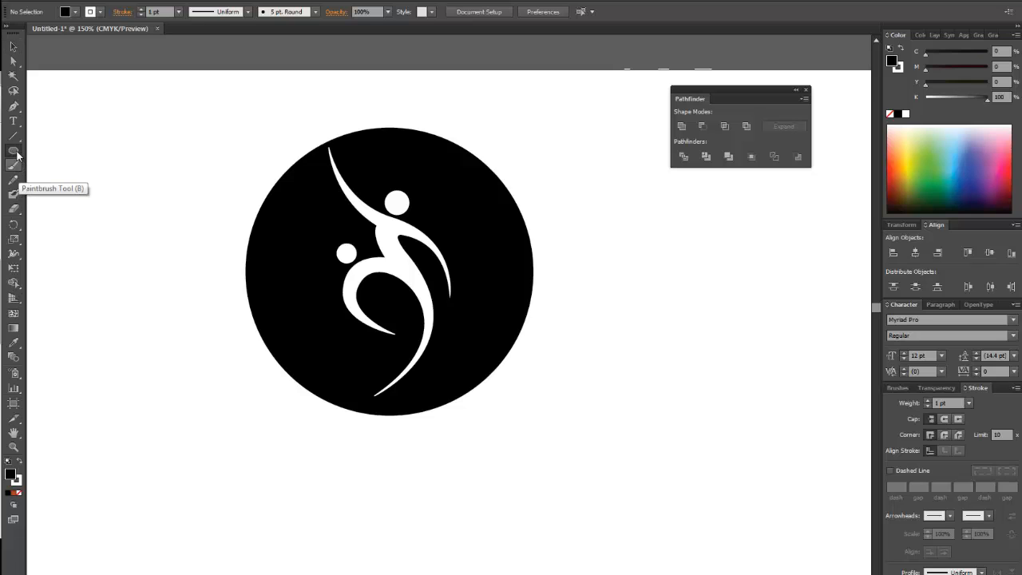
Draw an orange star right of the circle and send it to the back.
click(13, 150)
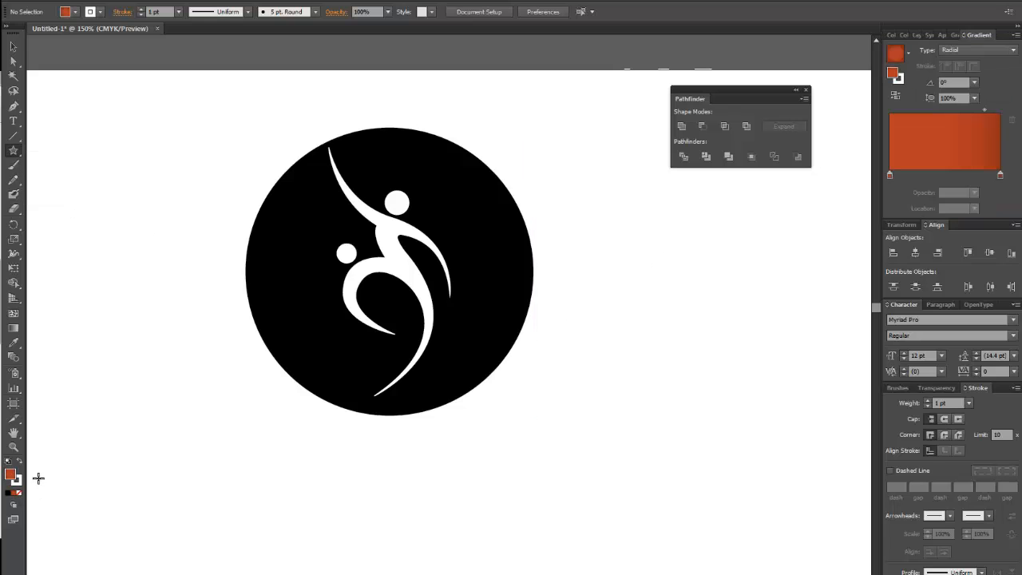
drag(480, 168, 658, 291)
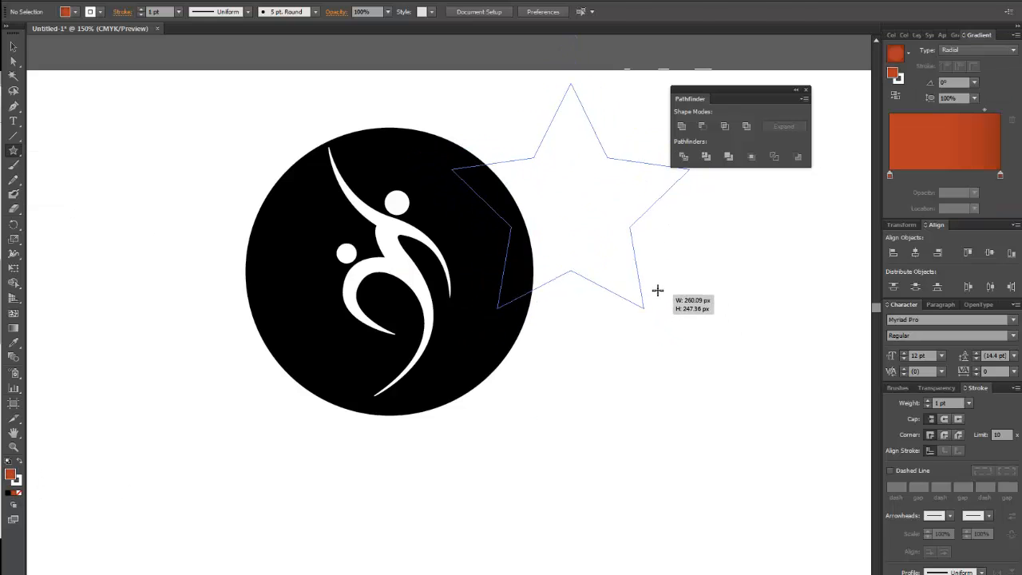
click(578, 210)
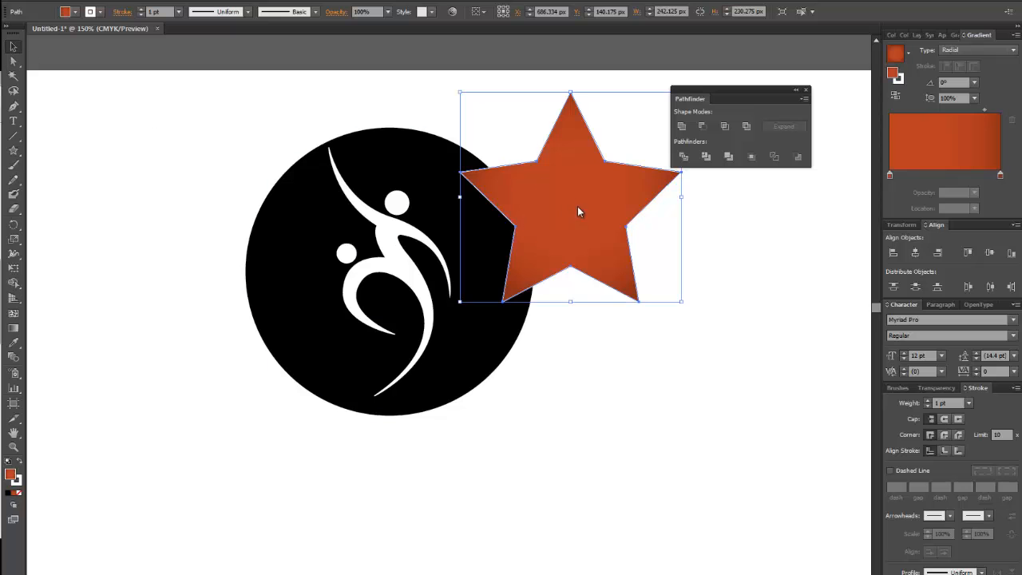
right_click(578, 211)
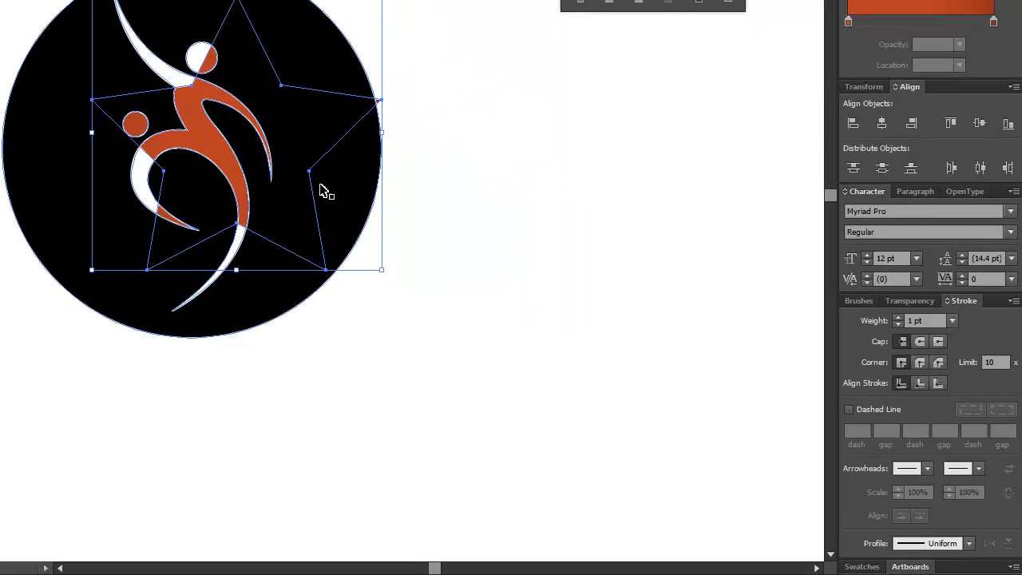
Move the star behind the circle so it shows through the dancer cut-out.
drag(319, 192, 392, 211)
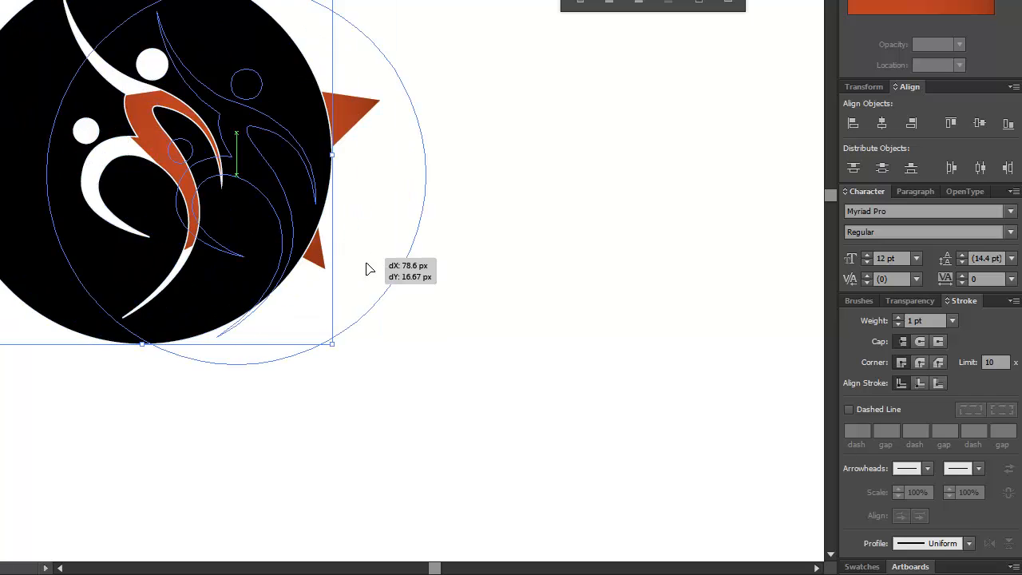
drag(367, 268, 208, 224)
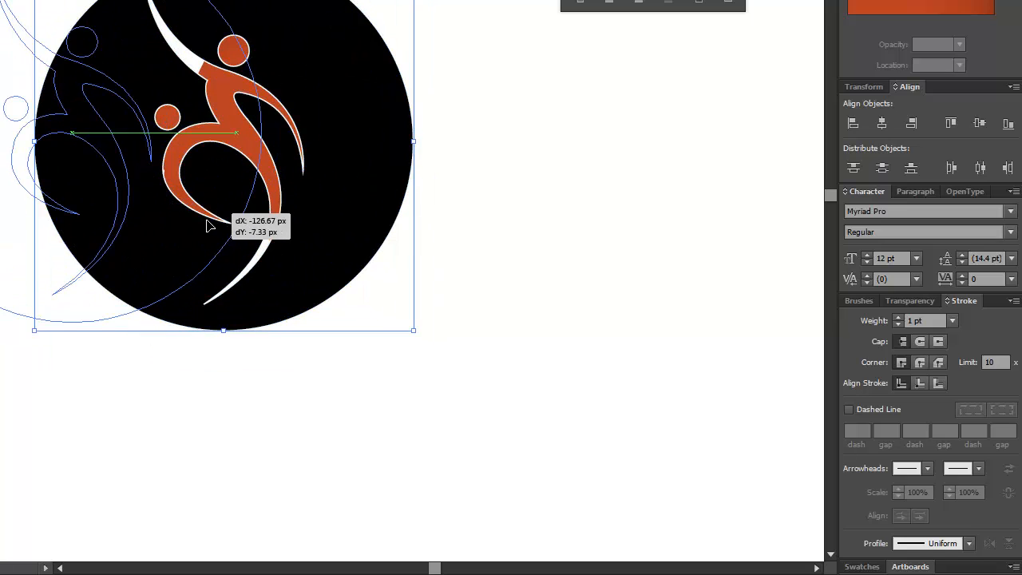